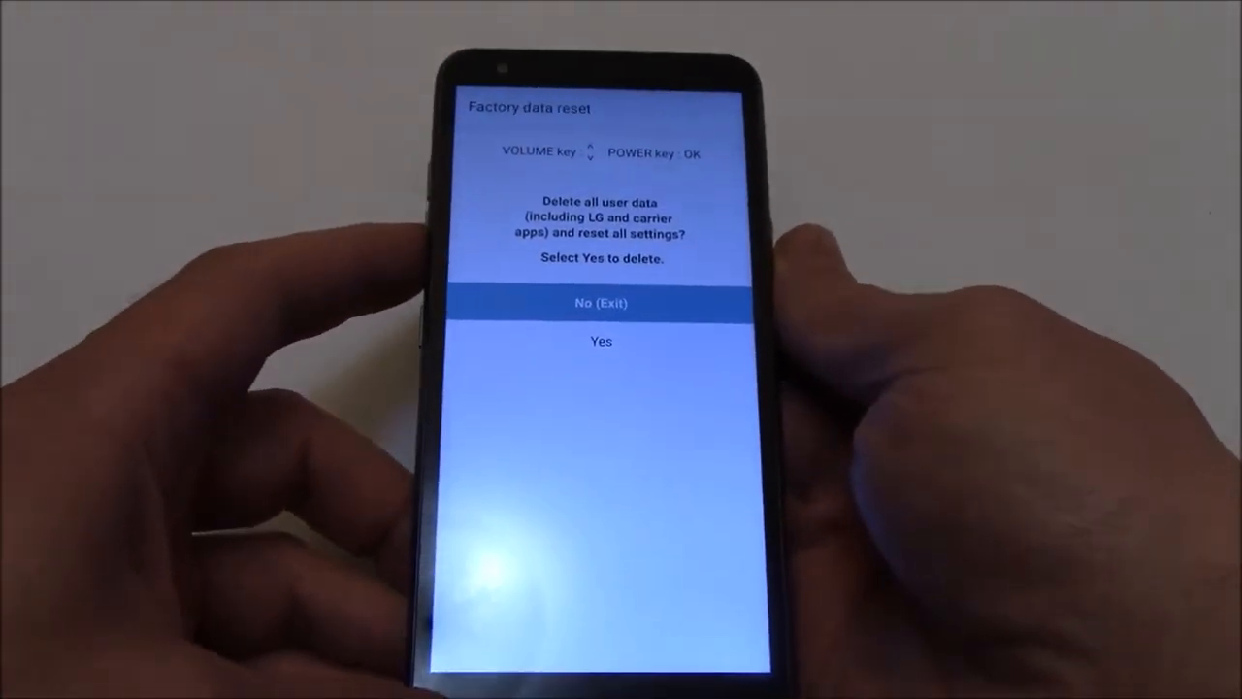
- Move the Factory data reset highlight from No (Exit) to Yes with Volume Down
{"action": "key", "text": "volumedown"}
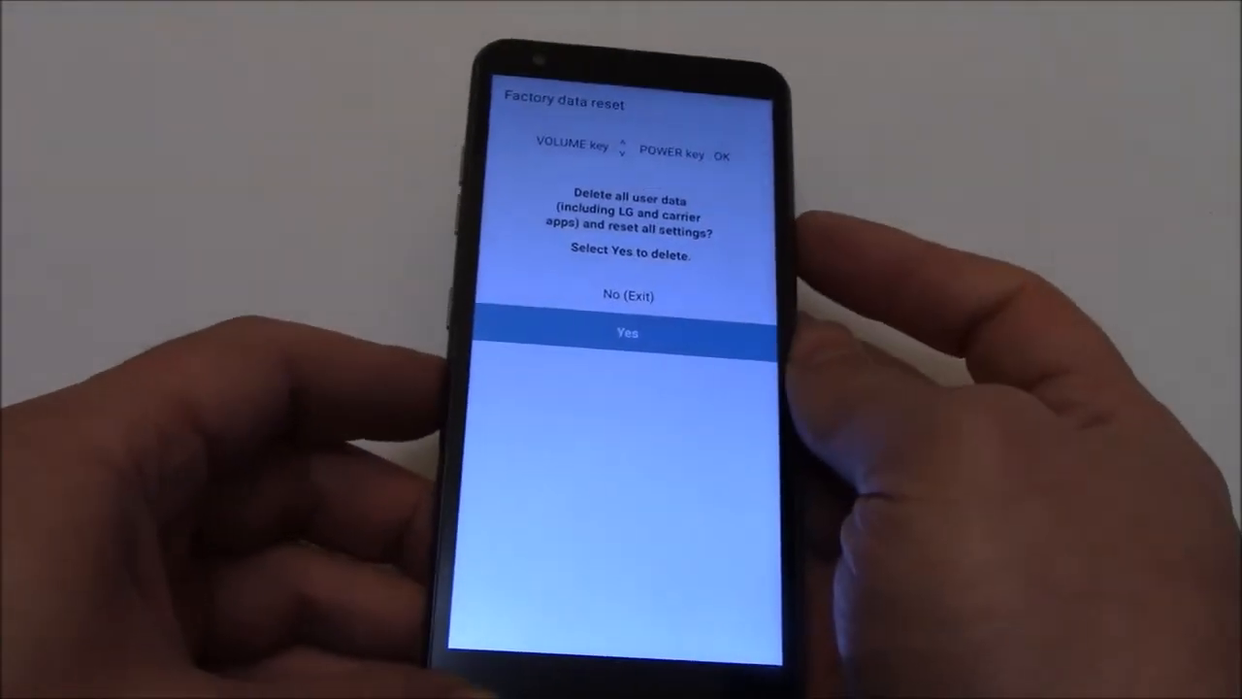